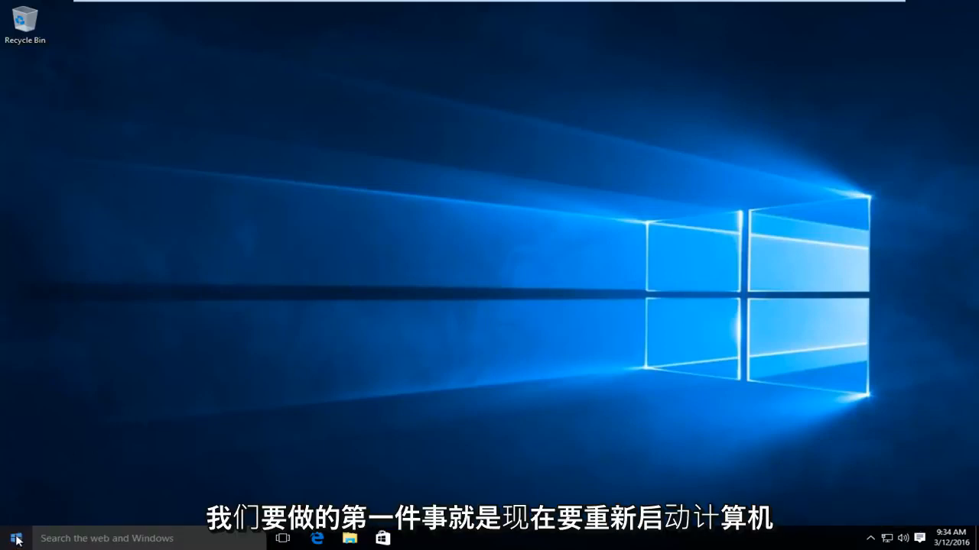
Restart Windows 10 from the Start menu to reach the boot device menu.
left_click(14, 537)
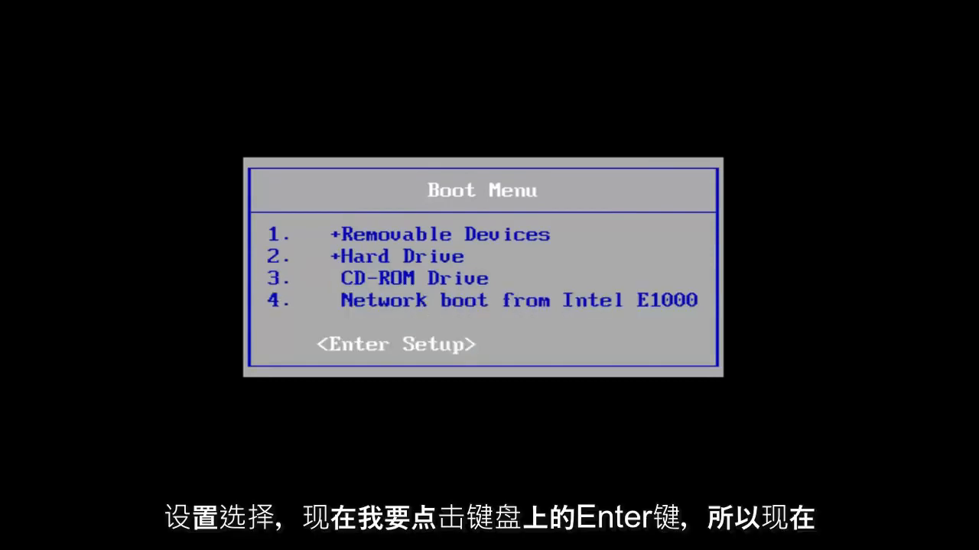
Choose Enter Setup from the boot menu to launch PhoenixBIOS Setup.
key("Return")
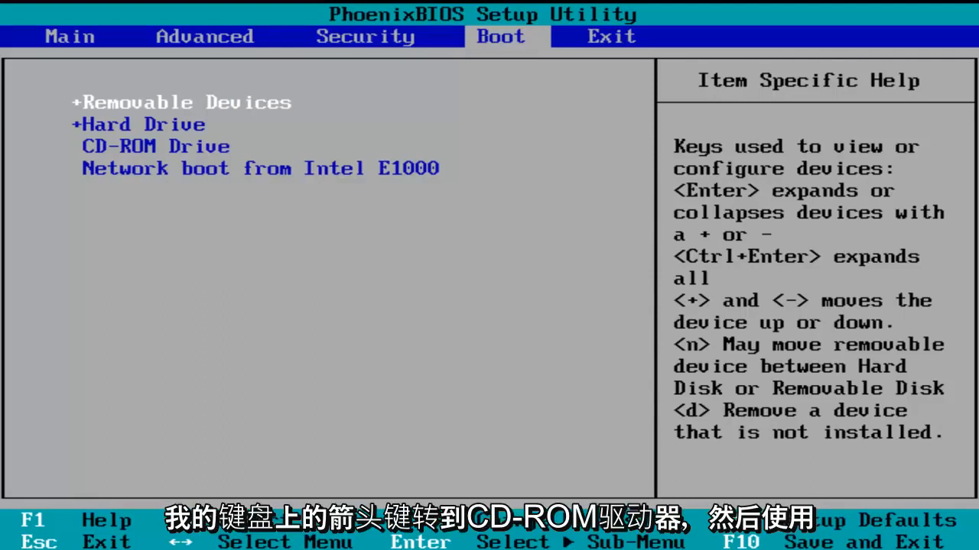
Move CD-ROM Drive above removable devices, hard drive and network boot.
key("down")
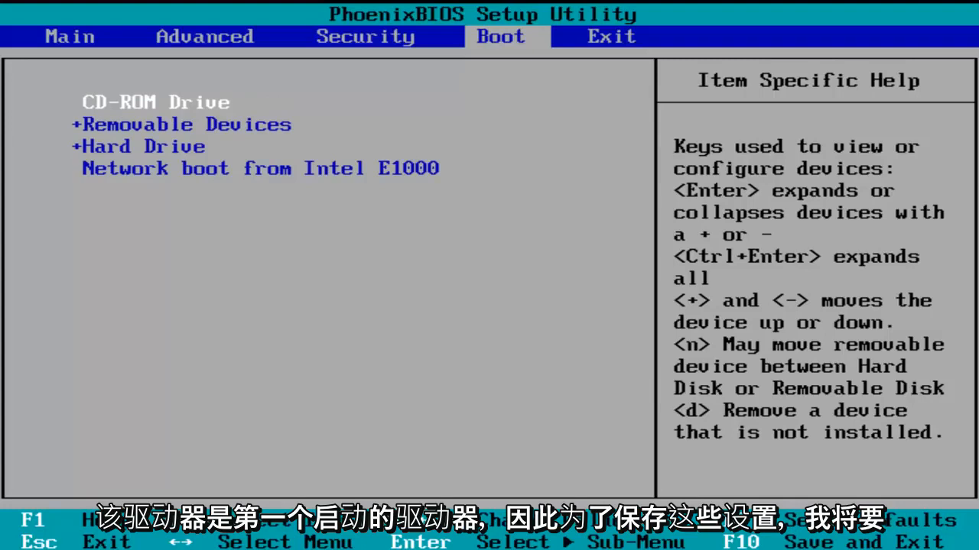
Press F10 to request Save and Exit of the BIOS configuration.
key("f10")
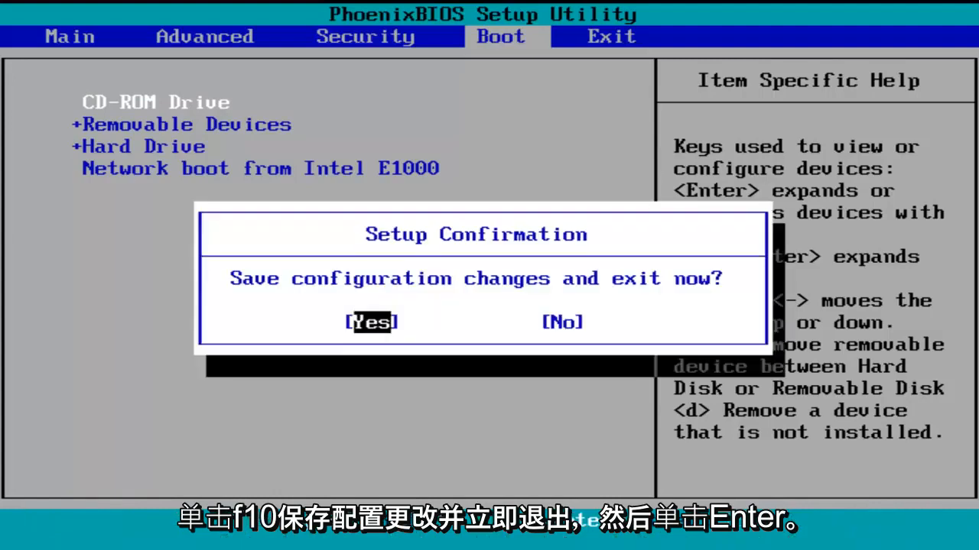